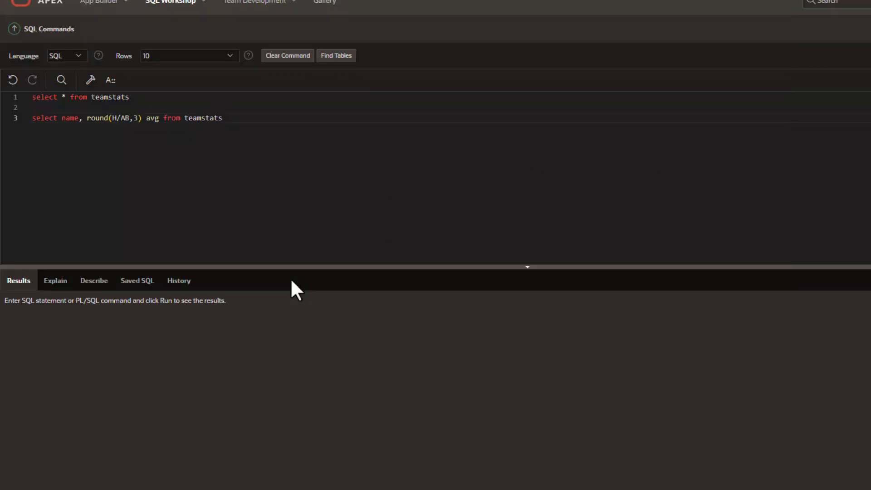
mouse_move(143, 104)
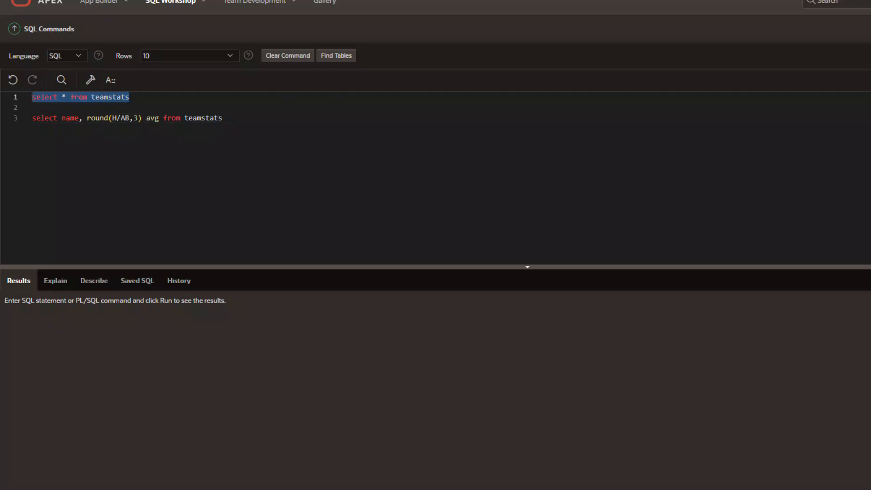
Step: Run the query listing each player's name with H/AB batting average rounded to three decimals
click(32, 79)
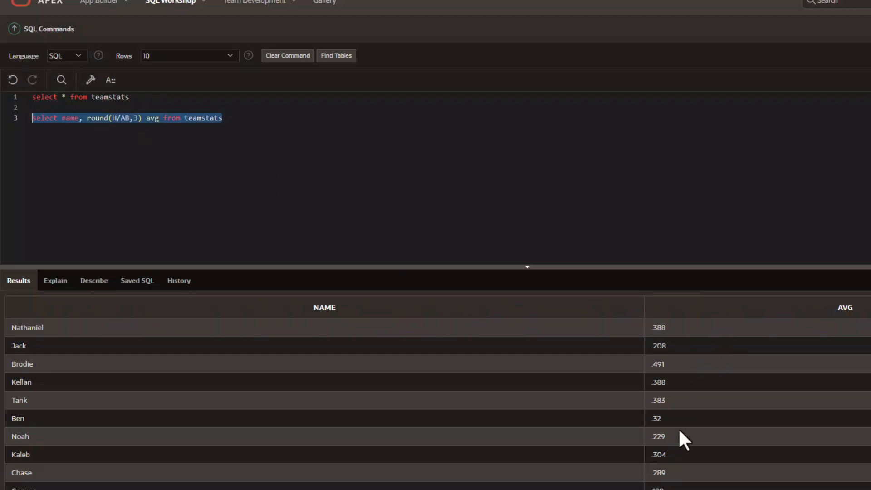
mouse_move(72, 136)
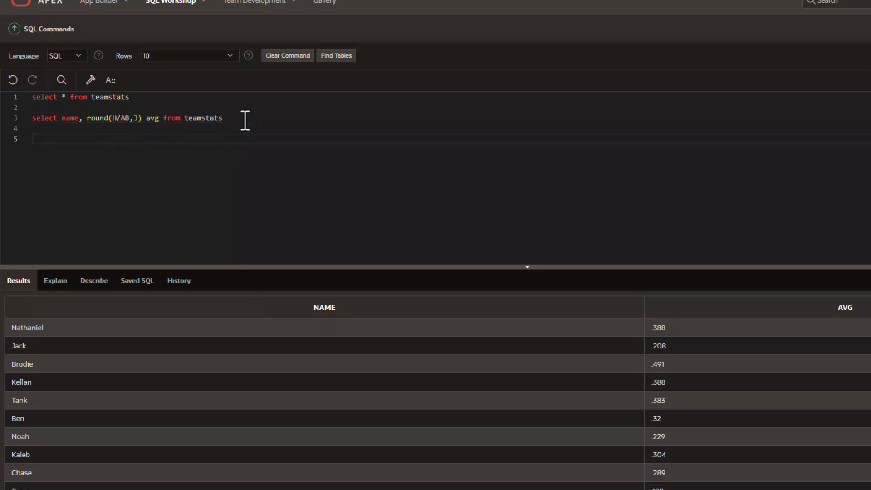
Step: Run ALTER TABLE teamstats adding virtual column avg AS round(H/AB,3)
click(34, 139)
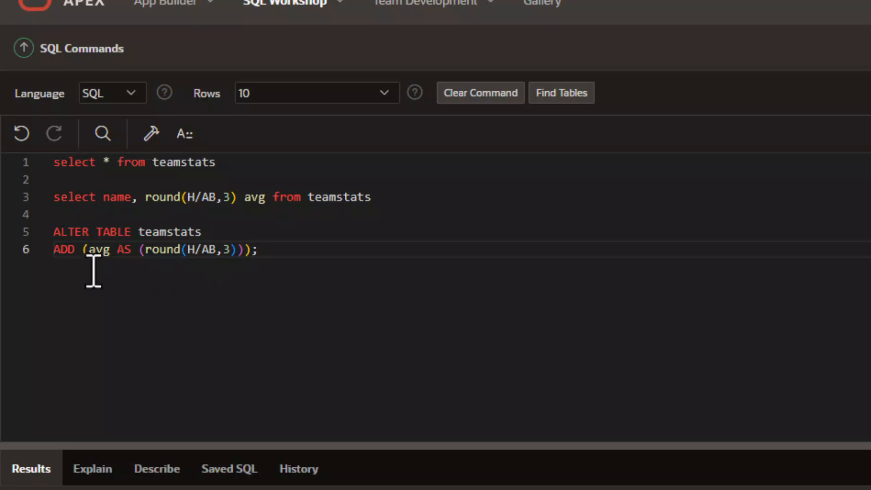
mouse_move(130, 280)
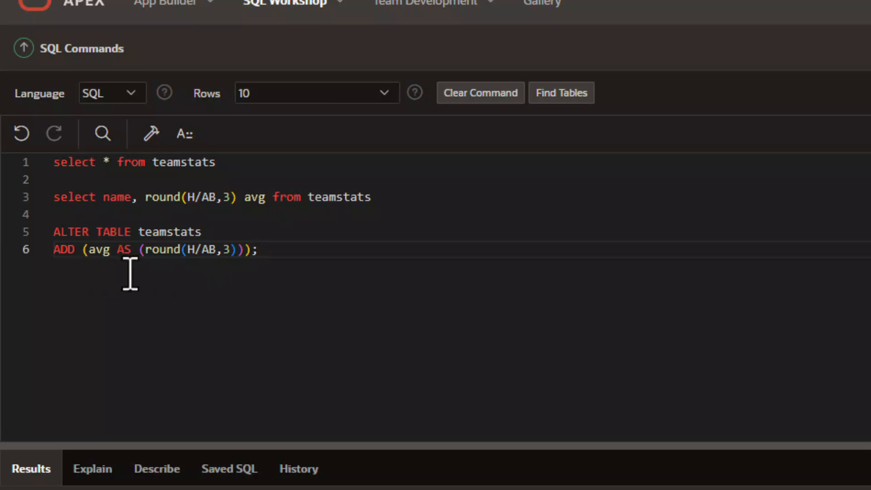
mouse_move(195, 276)
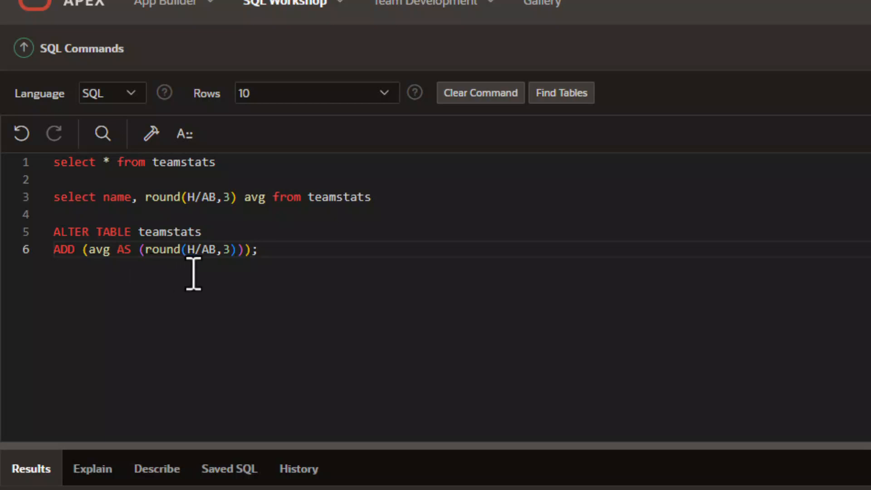
mouse_move(202, 272)
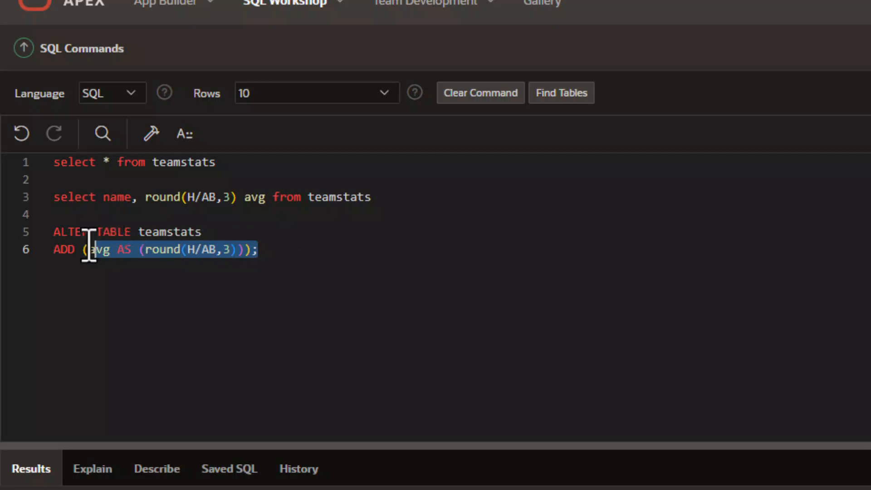
click(856, 91)
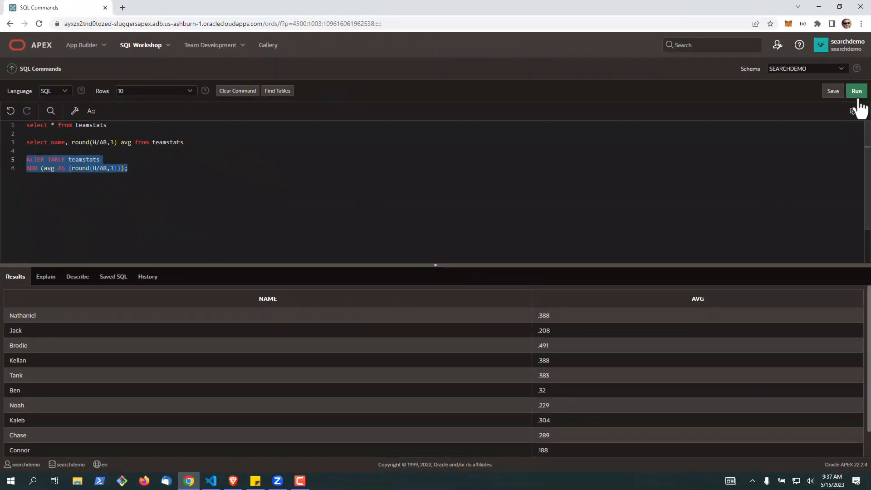
click(857, 91)
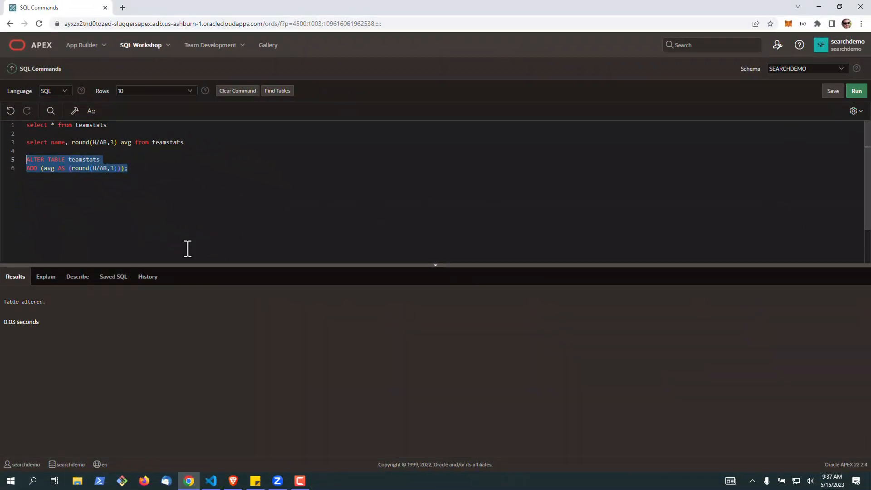
click(136, 177)
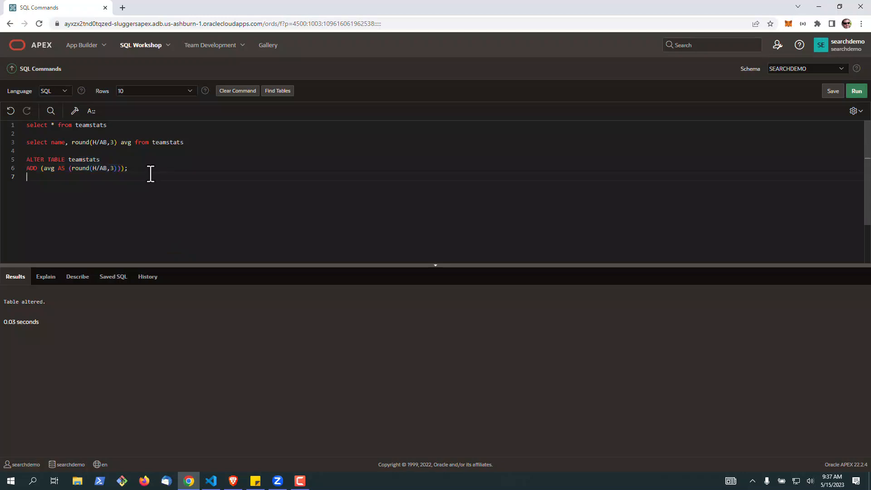
Step: Run 'select name, avg from teamstats' to list each player's stored average
key(Return)
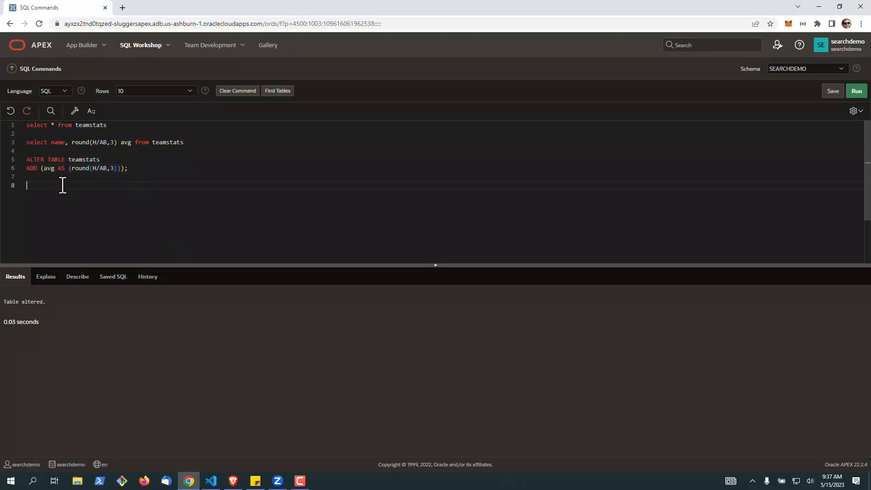
text(select name, avg from teamstats)
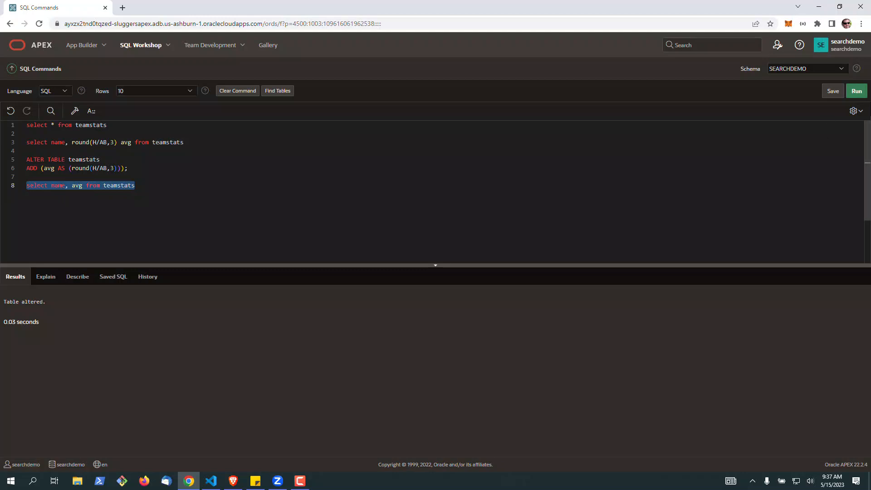
click(856, 90)
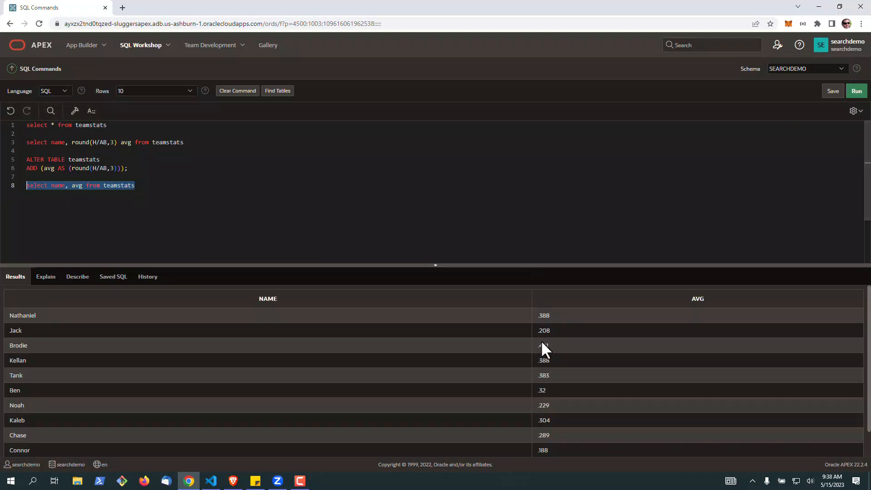
mouse_move(561, 348)
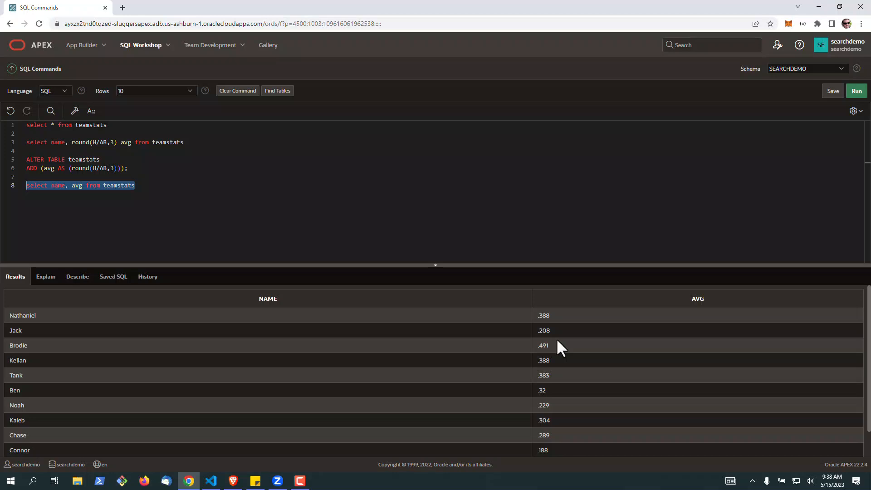
click(174, 185)
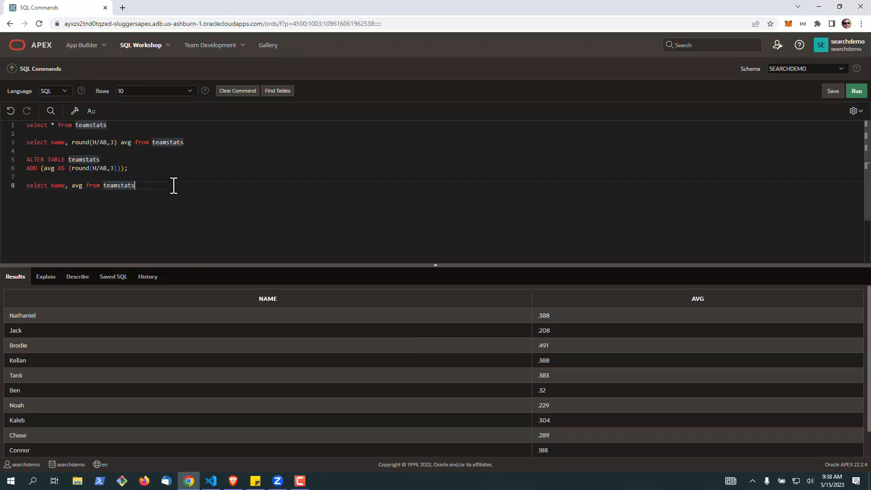
Step: Run a query computing obp as (H+BB+HBP)/(AB+BB+HBP+SAC) and slg as TB/AB, rounded to three decimals
text(select name, ROUND((H+BB+HBP)/(AB+BB+HBP+SAC),3) obp, ROUND(TB/AB,3) slg from teamstats)
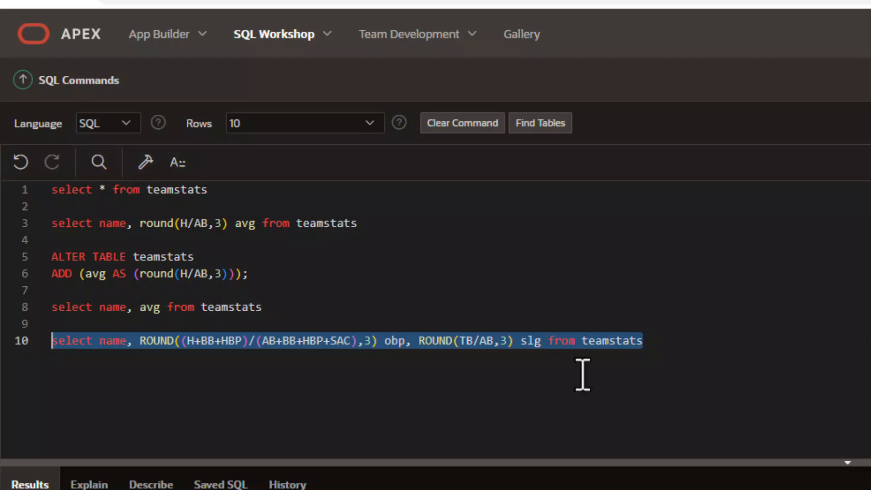
click(856, 91)
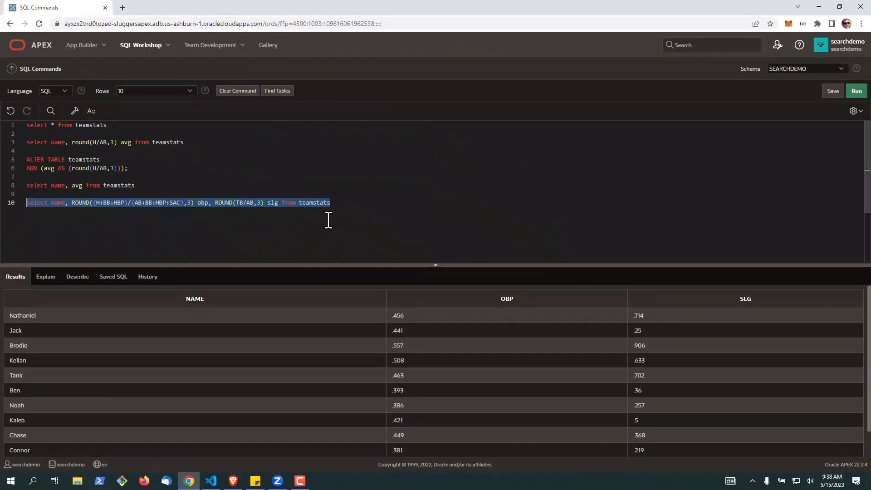
click(342, 203)
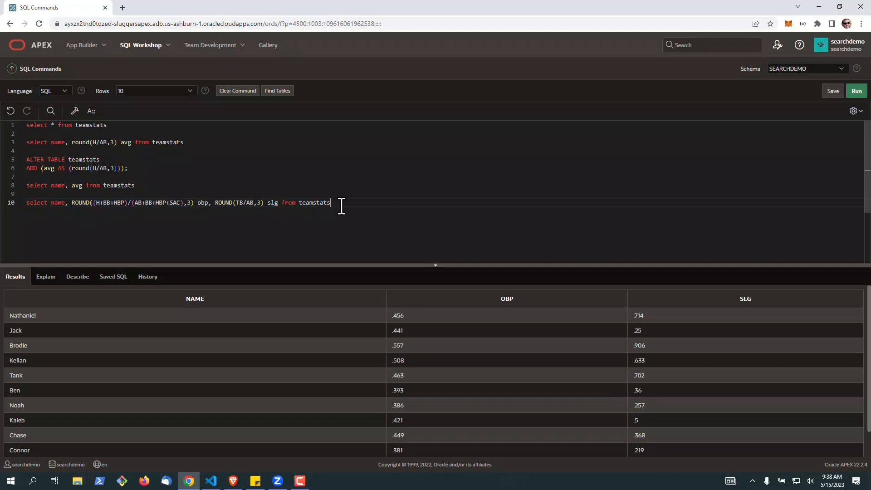
key(Enter)
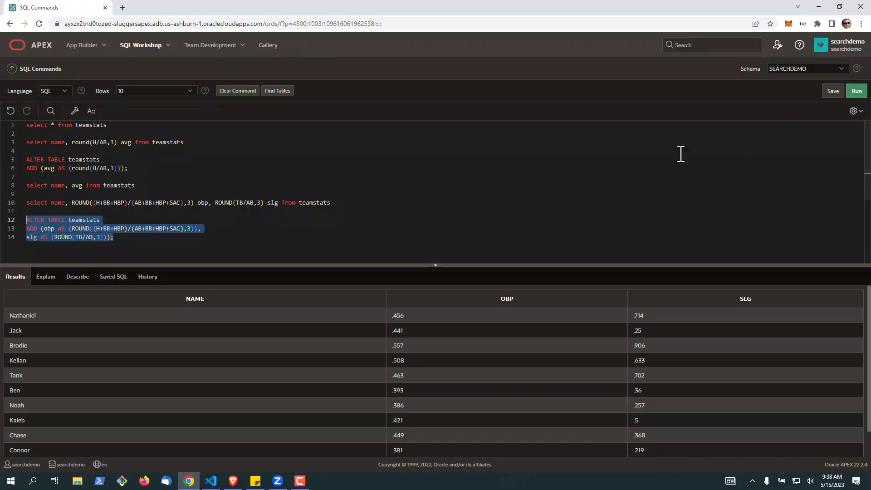
Step: Run the ALTER TABLE statement adding virtual obp and slg columns to teamstats
click(856, 91)
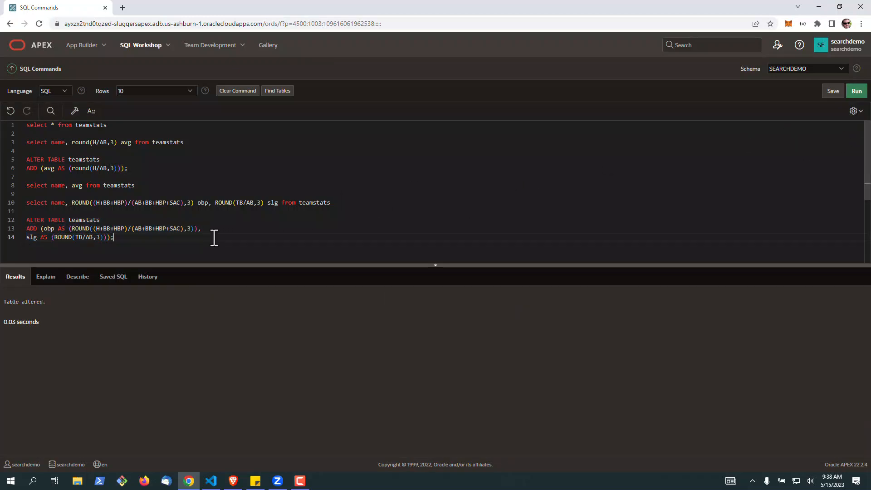
key(Return)
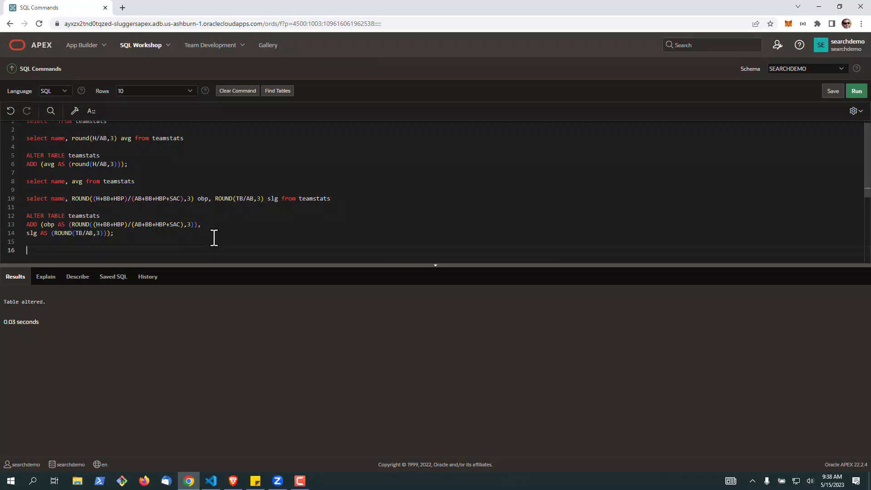
Step: Run 'select name, avg, obp, slg from teamstats' and review the three stats per player
text(select name, avg, obp, slg from teamstats)
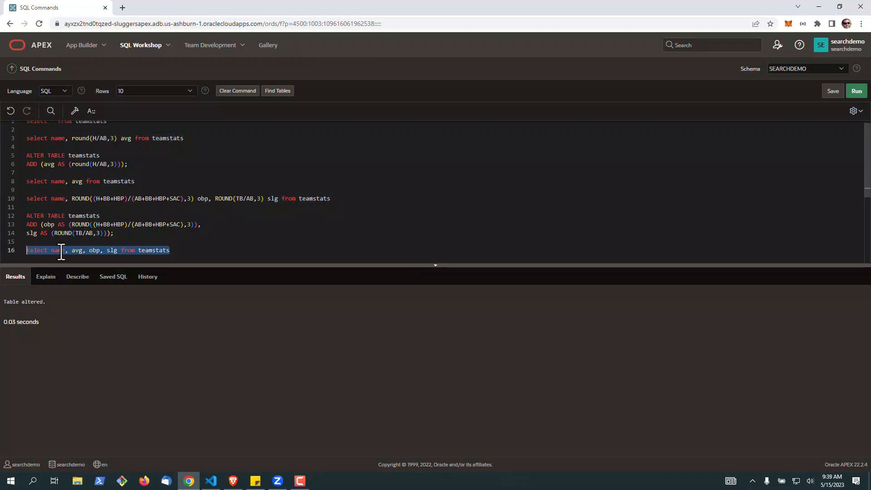
click(856, 90)
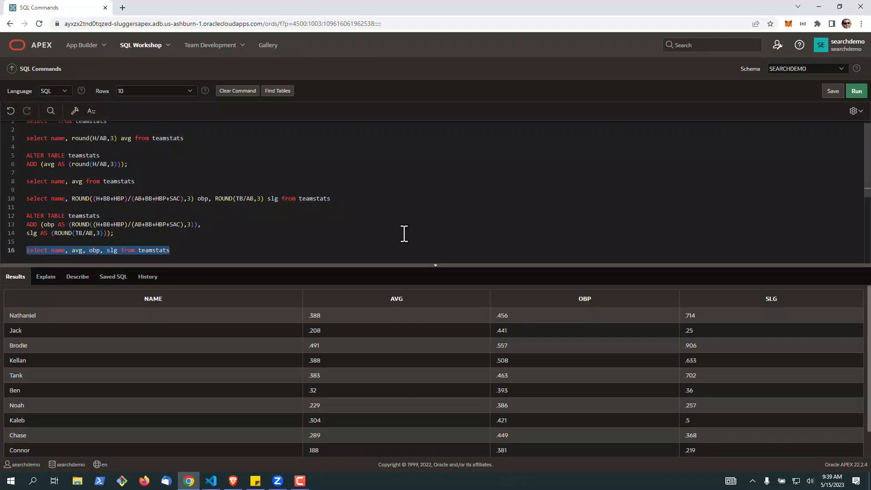
mouse_move(571, 252)
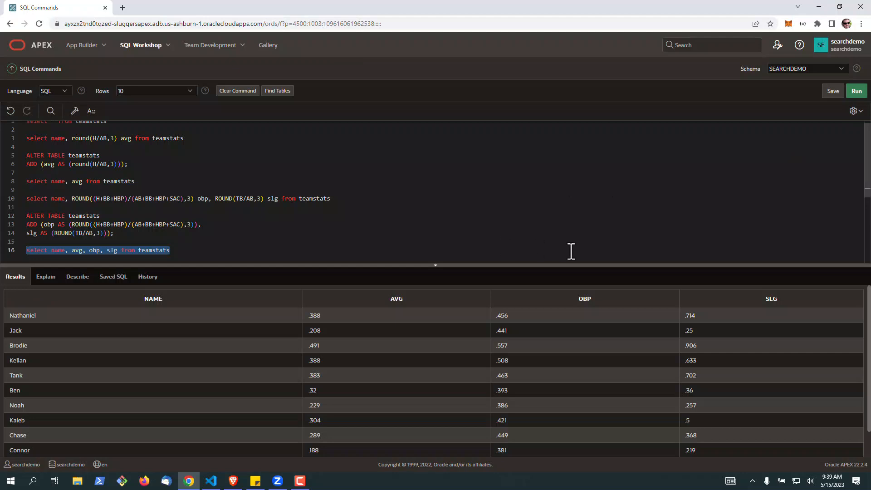
scroll(down, 3)
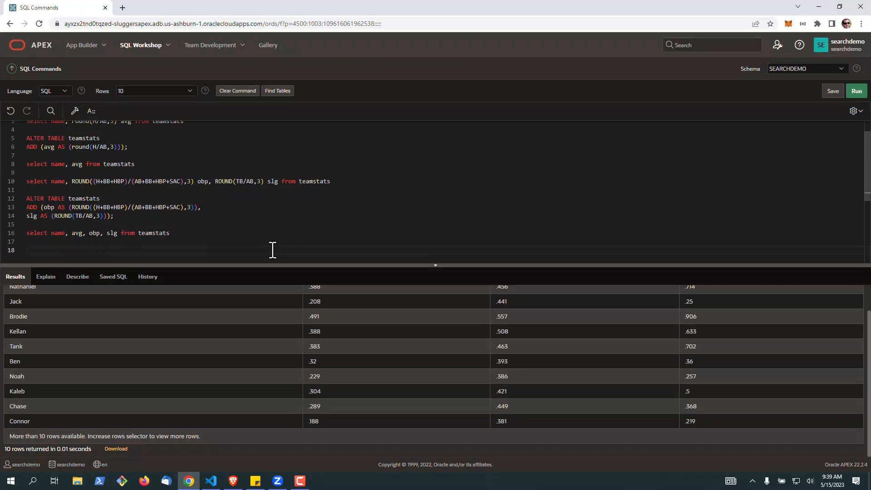
Step: Switch the browser to full screen while viewing the to_char slg formatting query
key(F11)
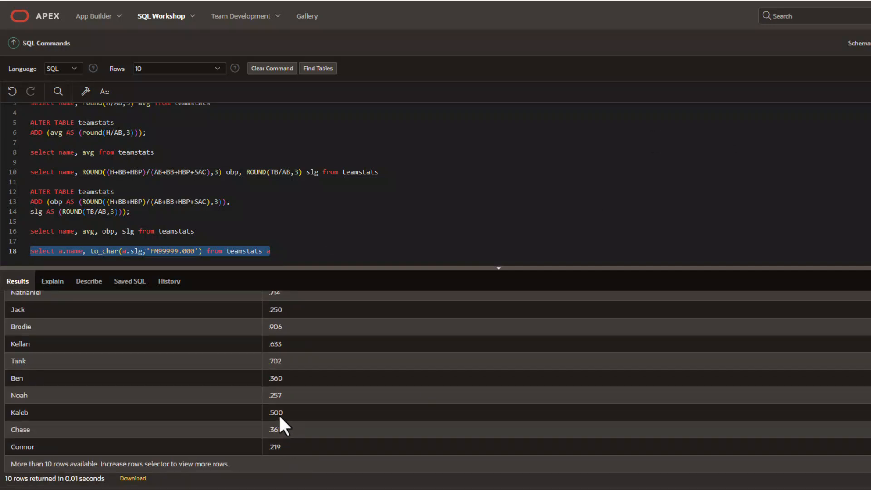
mouse_move(314, 246)
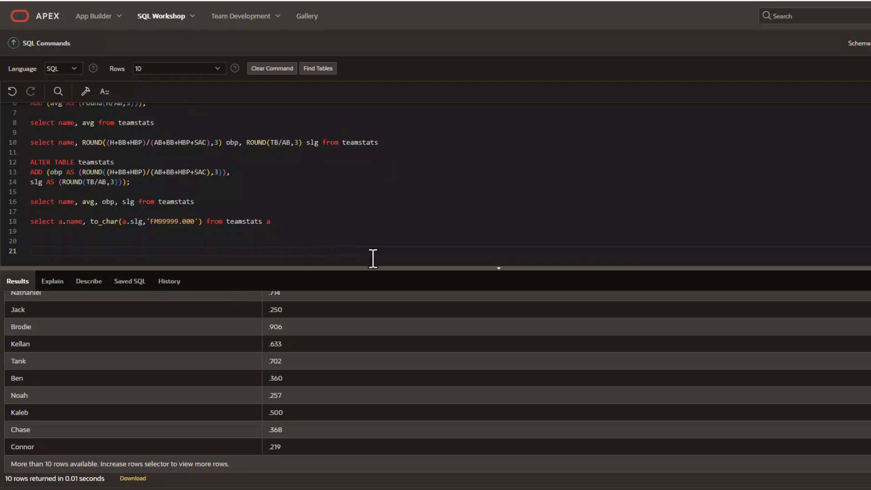
mouse_move(363, 224)
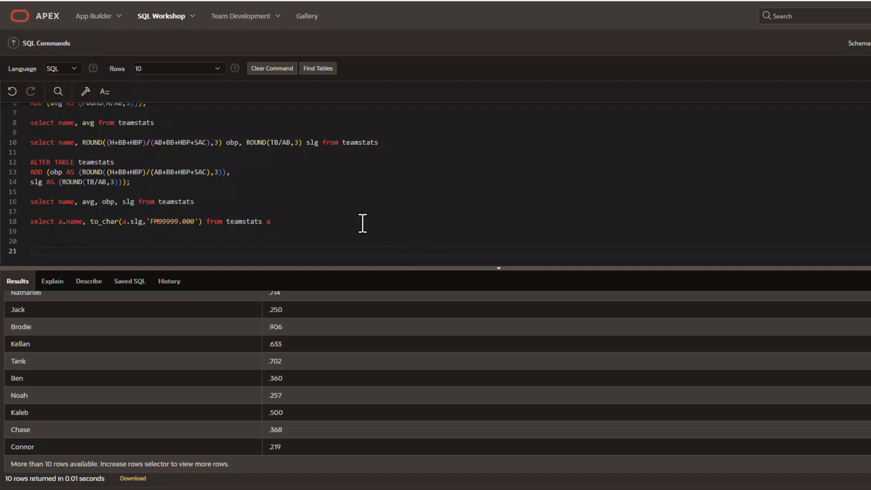
Step: Write and select 'select name, ROUND(OBP+SLG,3) OPS from teamstats' to compute each player's OPS
text(select name, ROUND(OBP+SLG,3) OPS from teamstats)
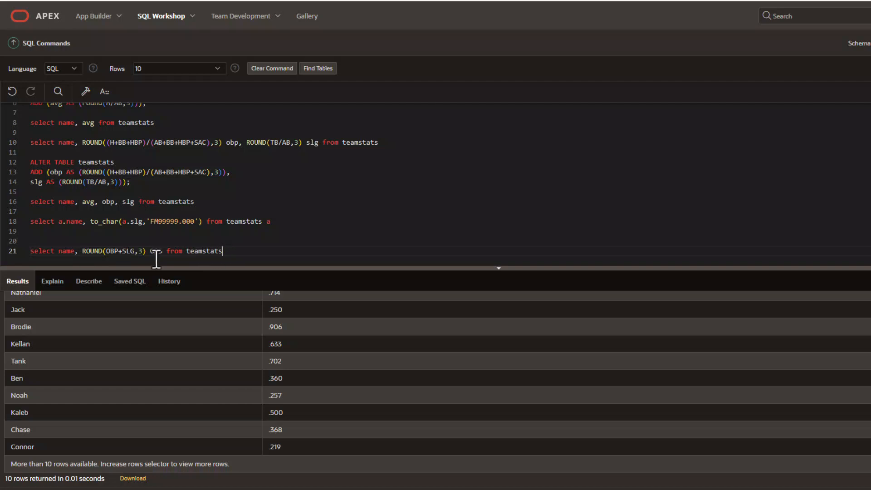
text(PS)
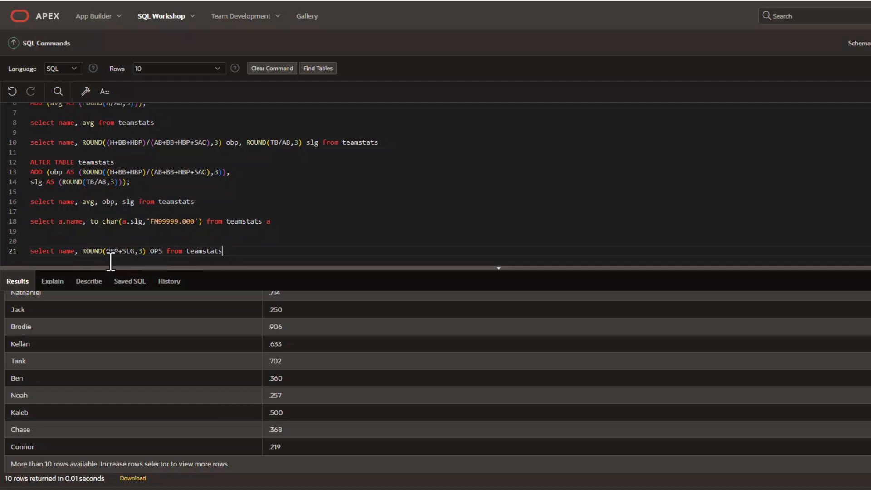
mouse_move(238, 251)
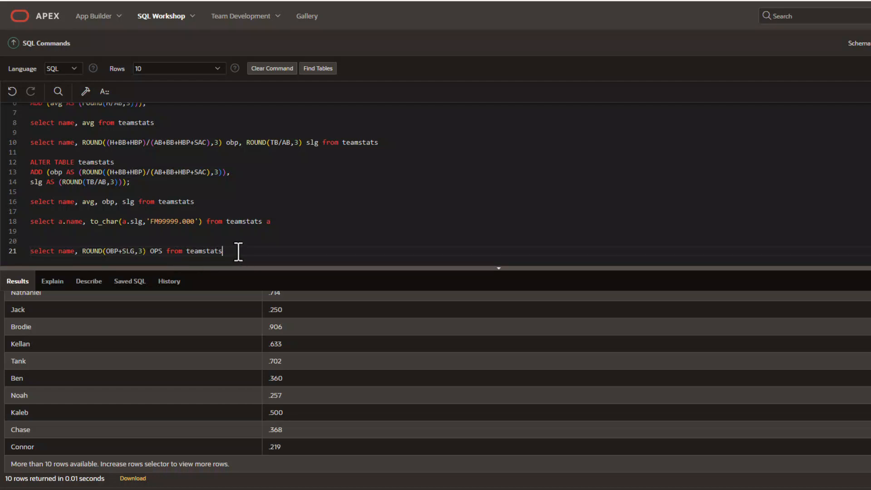
triple_click(125, 251)
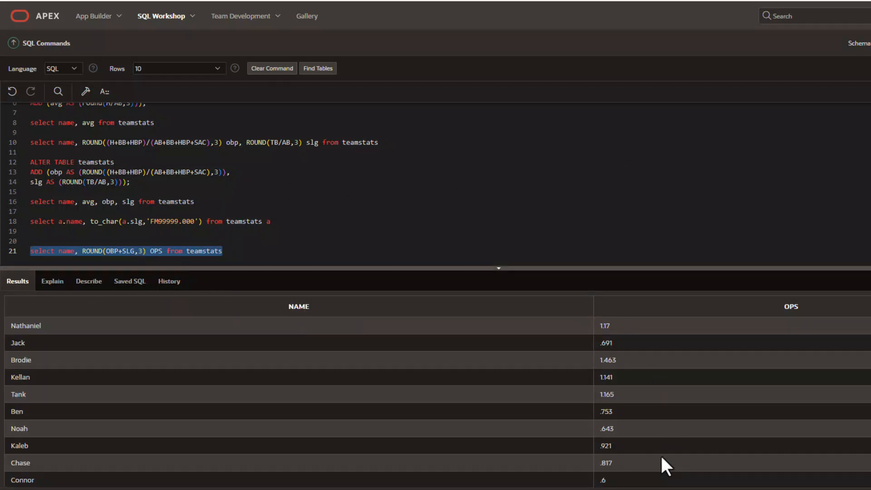
scroll(down, 3)
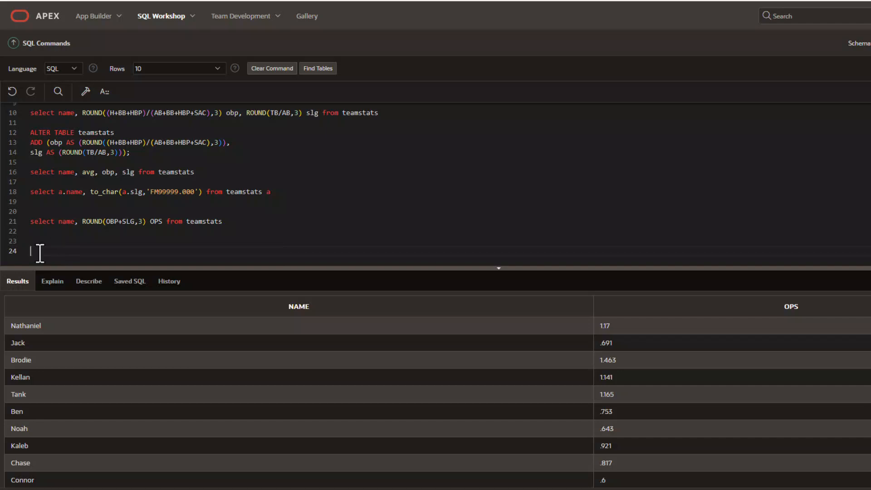
Step: Write ALTER TABLE teamstats adding OPS AS ROUND(OBP+SLG,3), which fails with ORA-54012
text(ALTER TABLE teamstats)
text(ADD (OPS AS (ROUND(OBP+SLG,3)));)
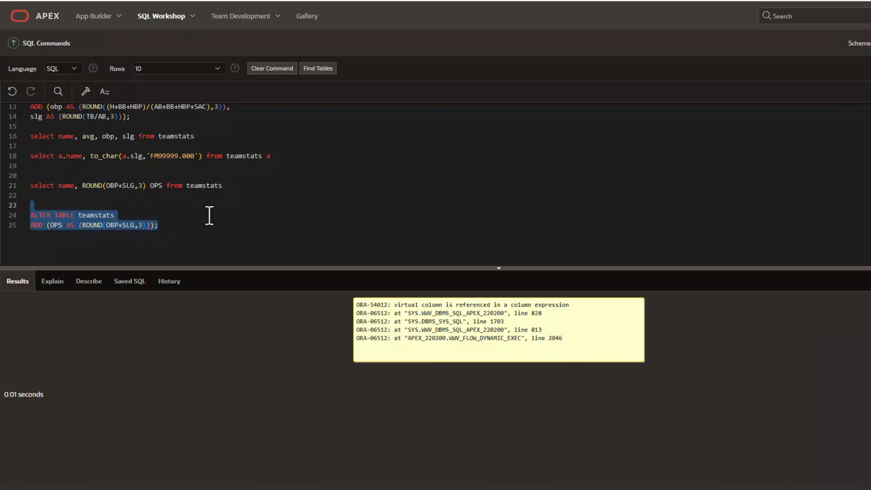
click(209, 225)
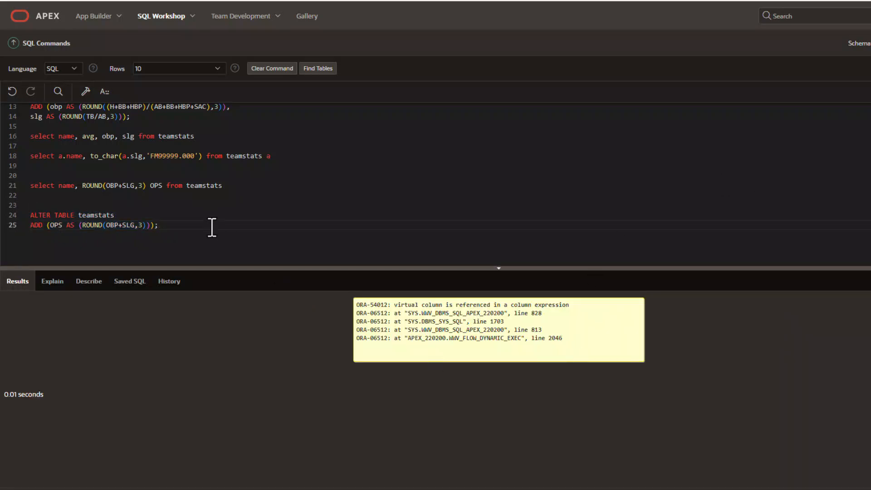